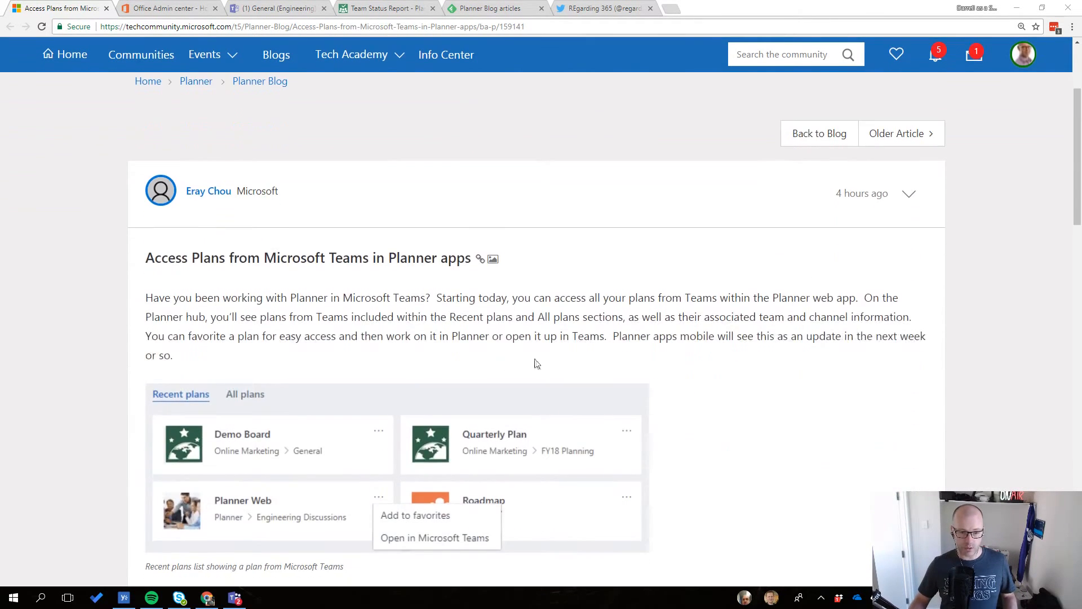
Leave the Planner-in-Teams support article for the Office 365 Admin center home
scroll("down", 3)
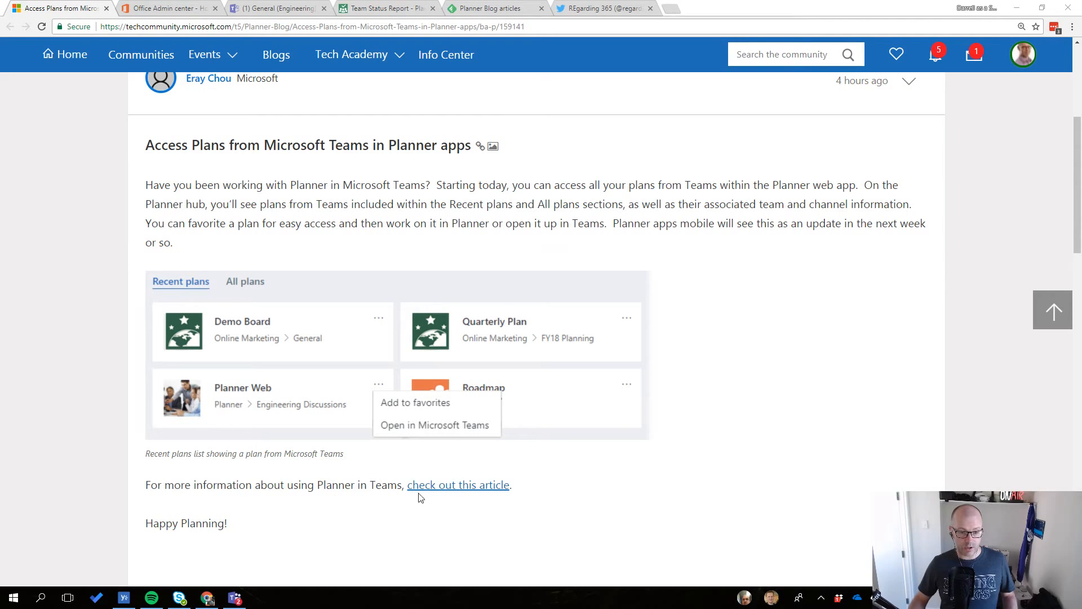
mouse_move(441, 494)
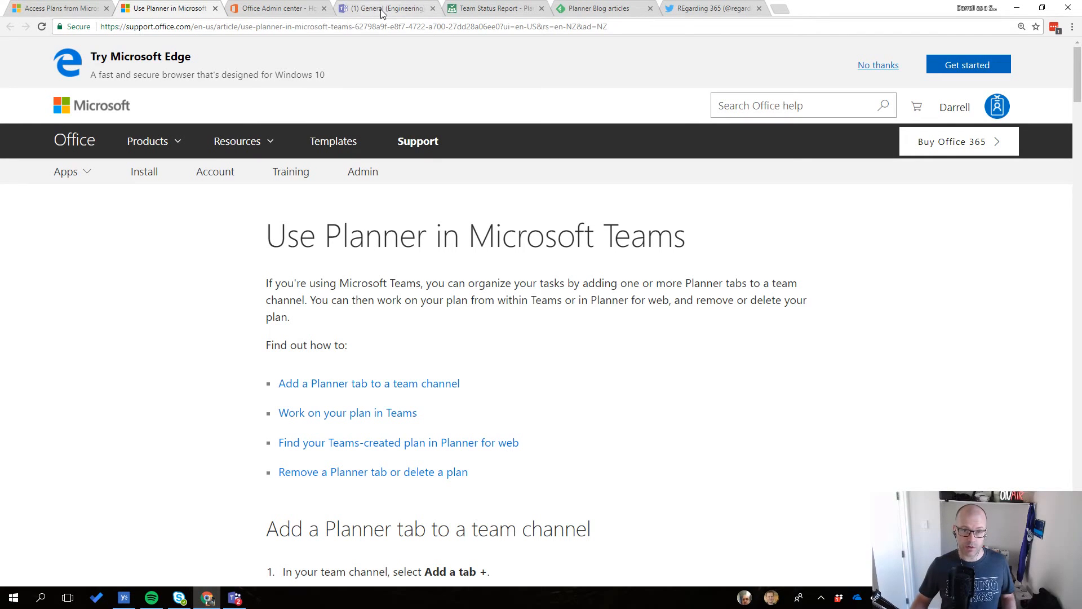
mouse_move(280, 8)
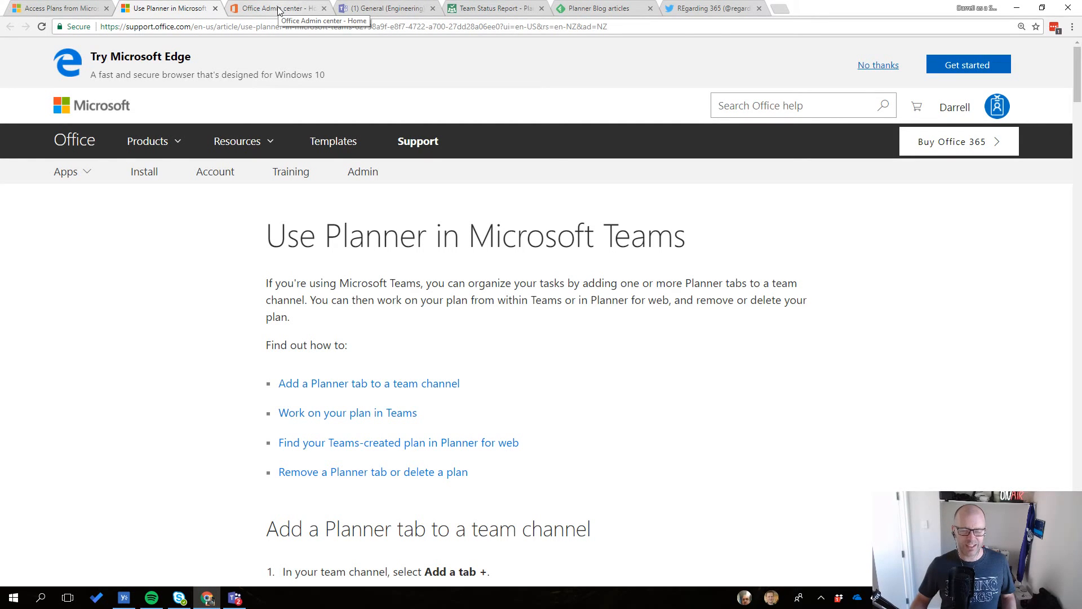
left_click(276, 8)
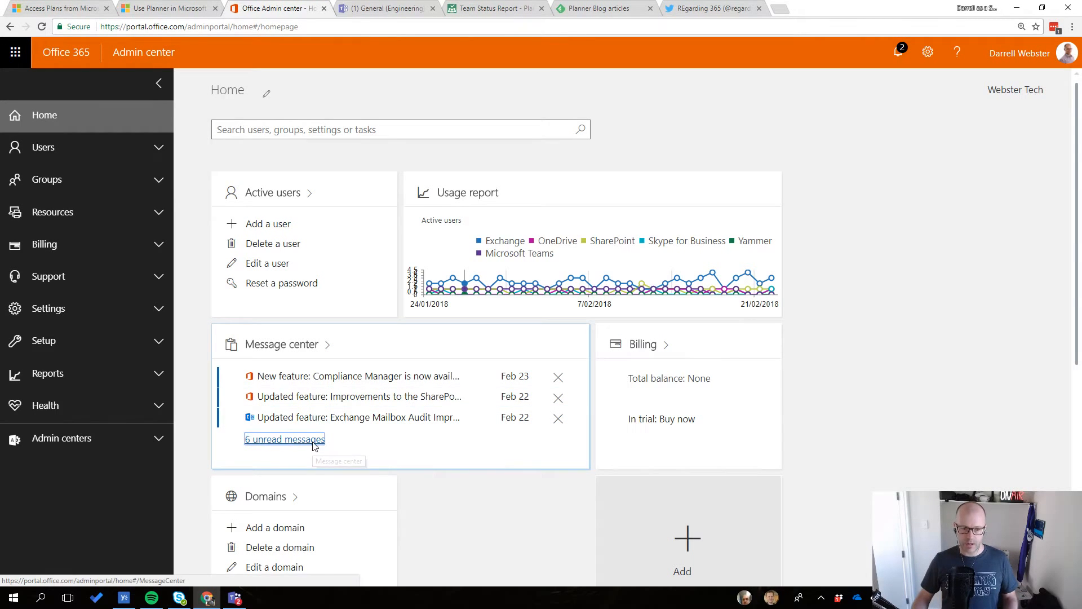
Review the 6 unread Message center announcements, then return to Engineering > General in Teams
left_click(284, 439)
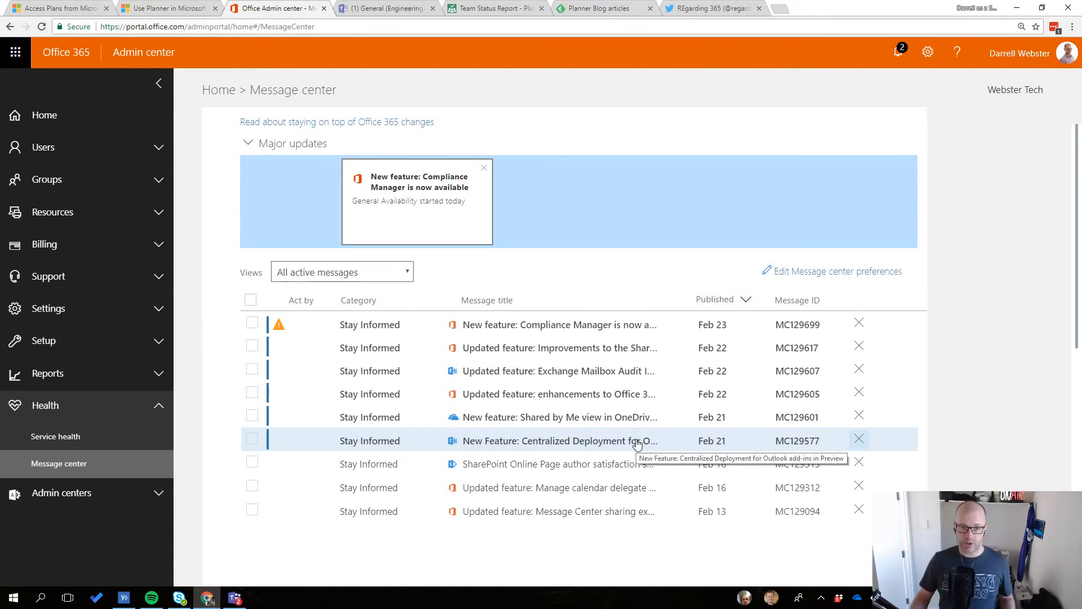
left_click(383, 8)
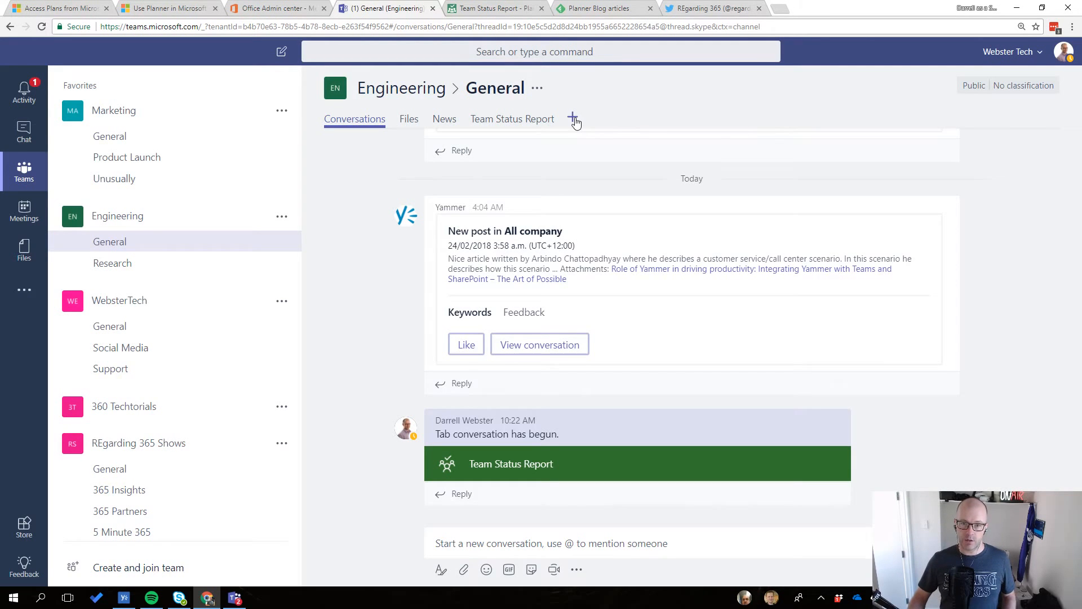
Start a Planner tab using an existing plan, browse the plans list, then go back to the app choices
left_click(572, 118)
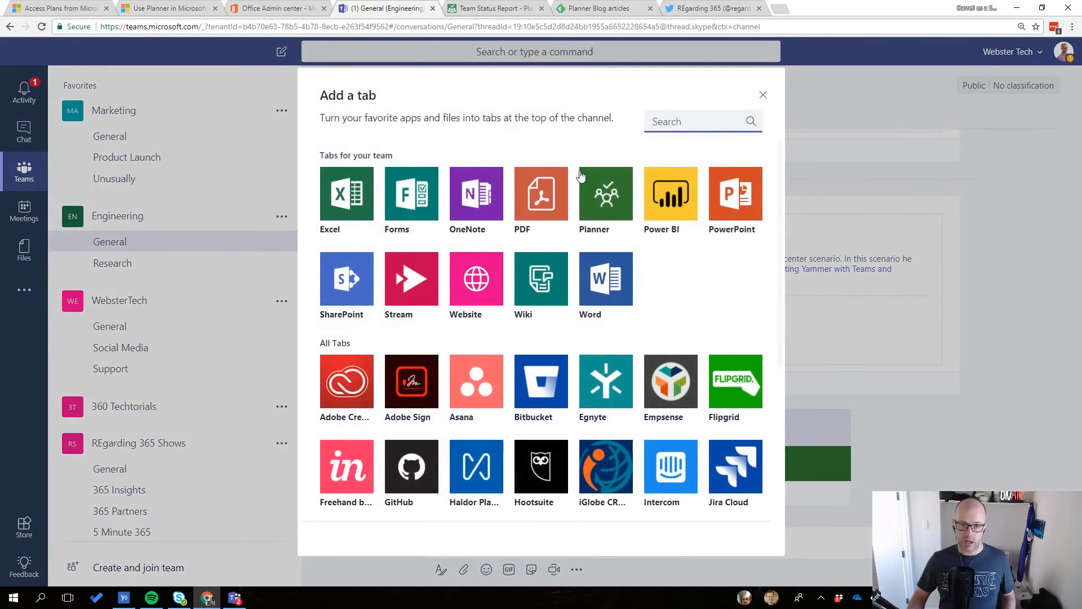
left_click(605, 194)
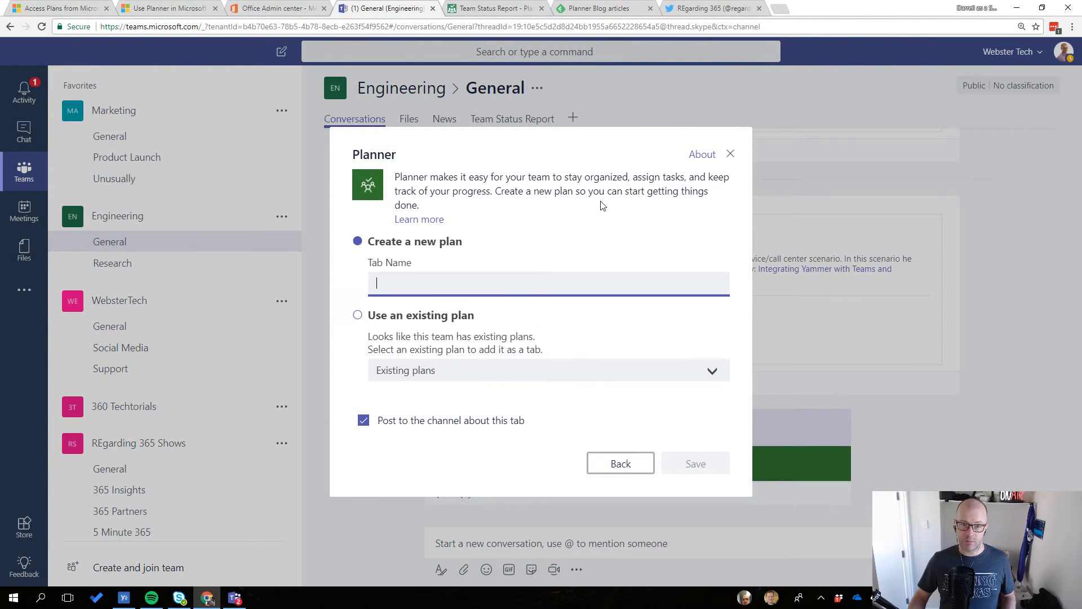
mouse_move(357, 336)
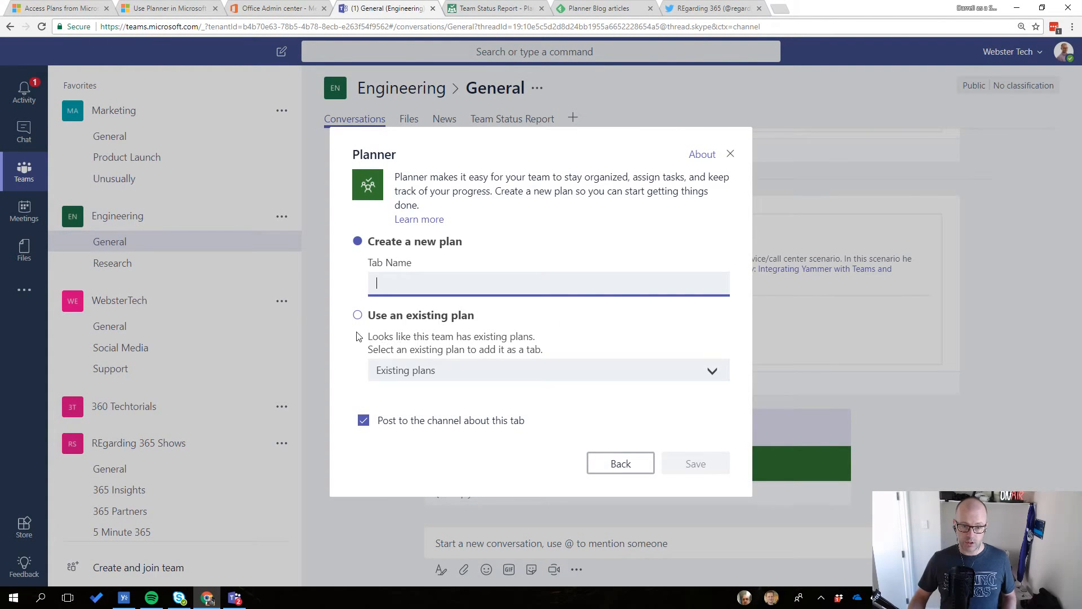
left_click(357, 315)
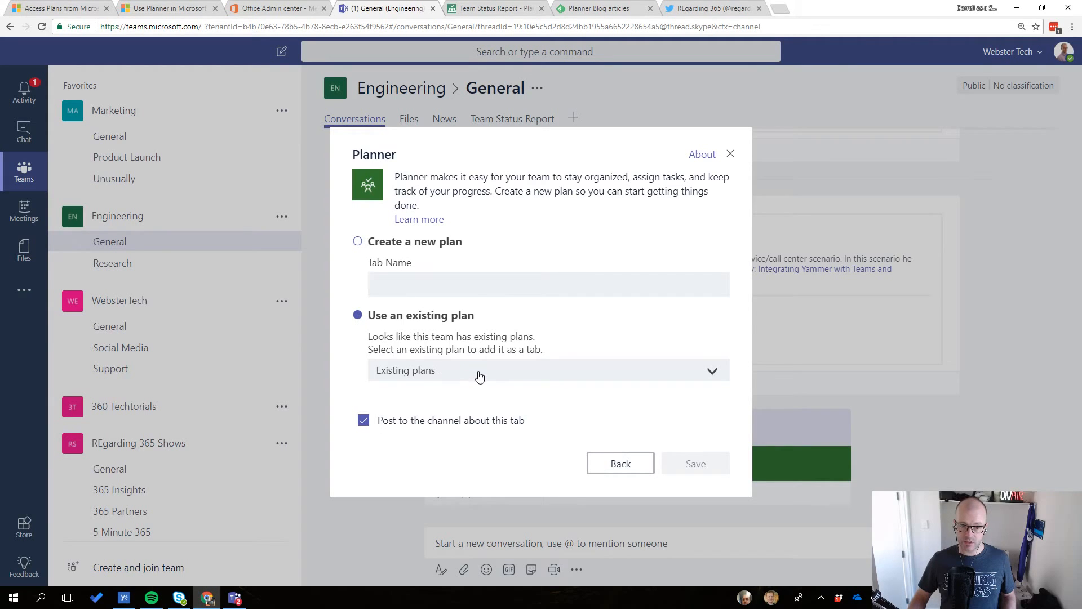
left_click(548, 370)
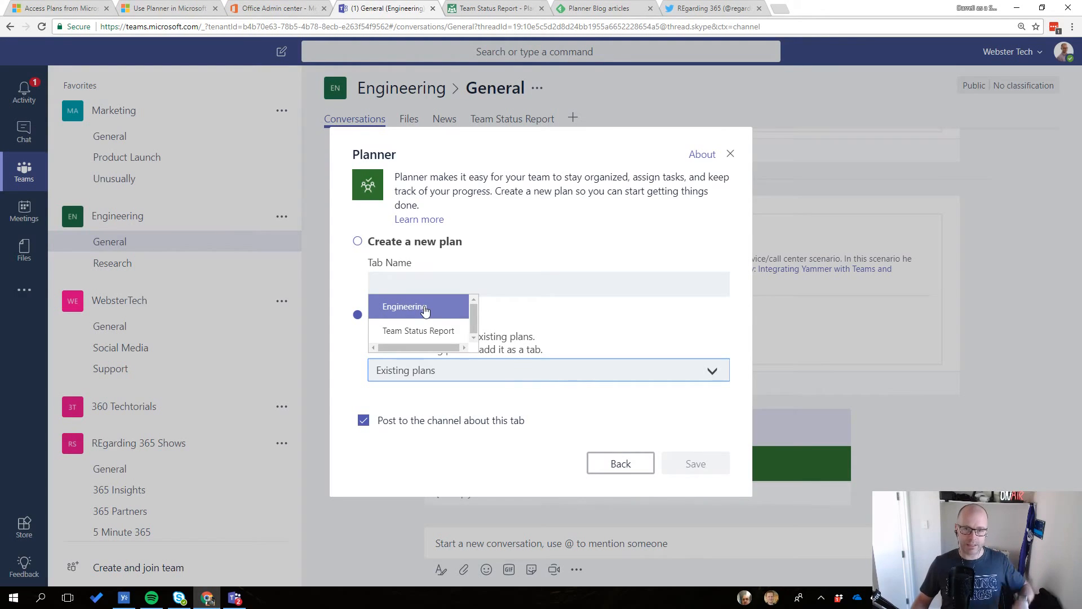
mouse_move(482, 302)
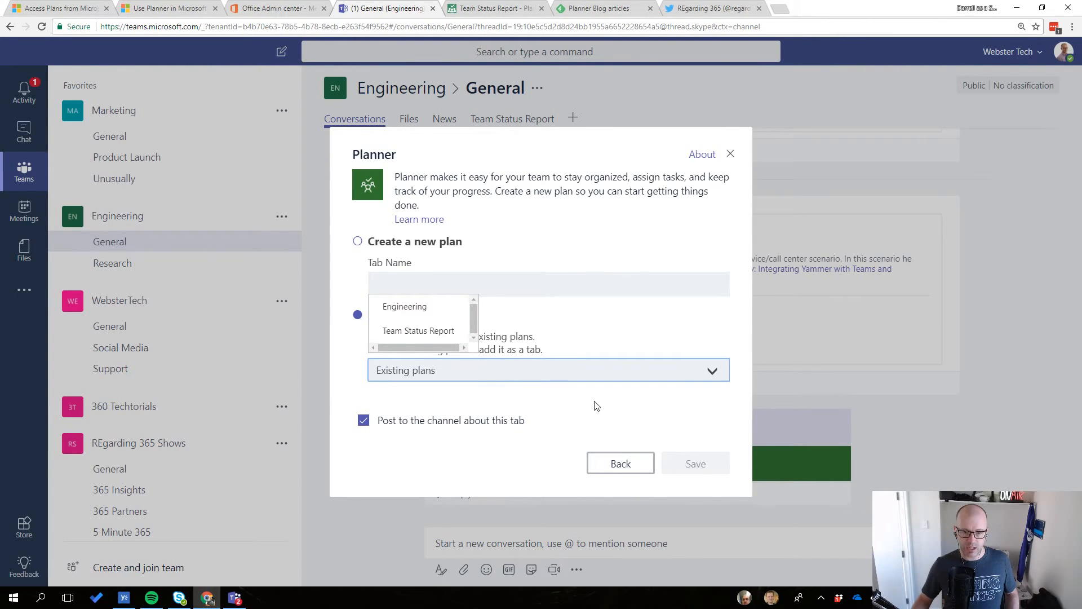
left_click(620, 463)
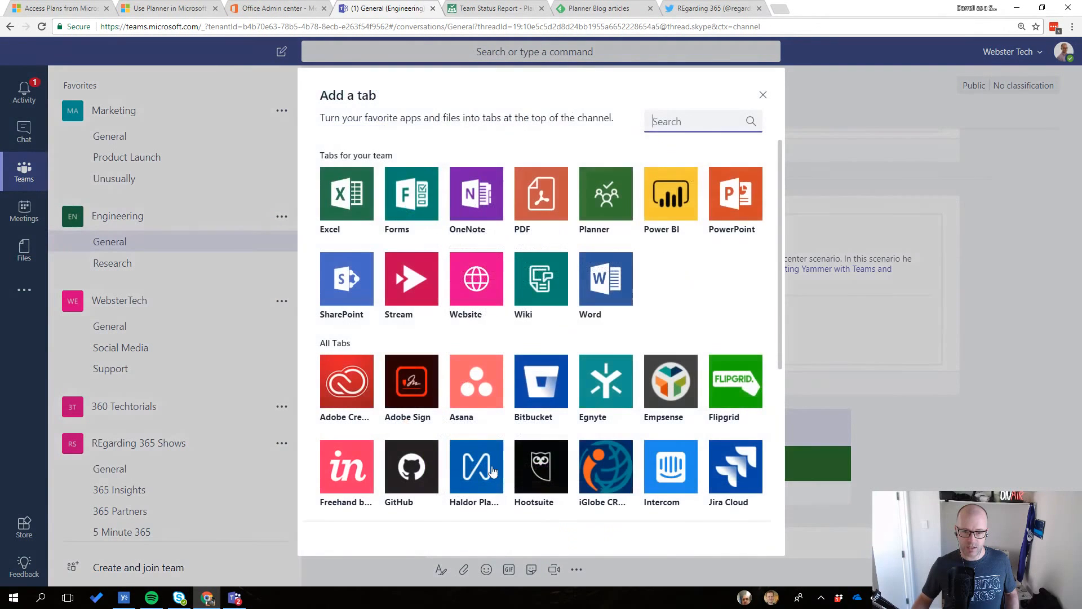
Dismiss the Add a tab gallery and load the Team Status Report plan tab with its To do tasks
left_click(763, 95)
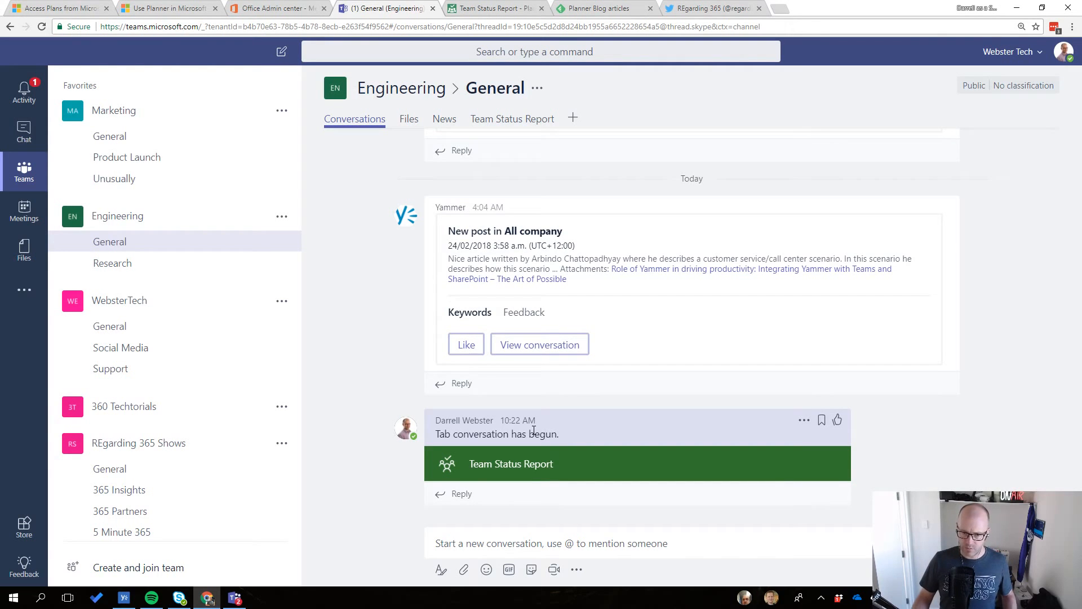
mouse_move(517, 419)
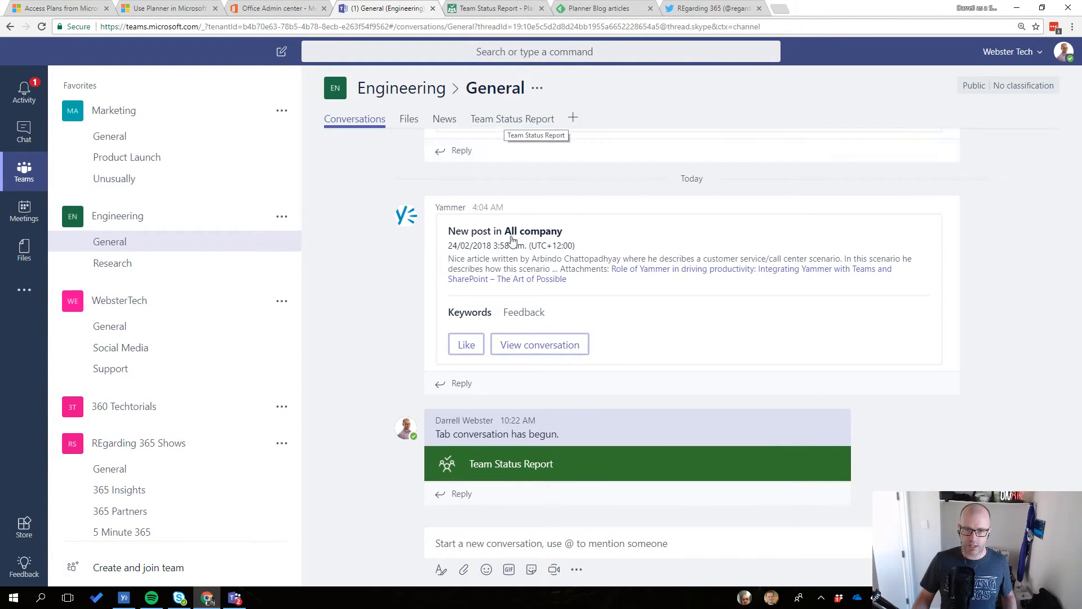
left_click(511, 463)
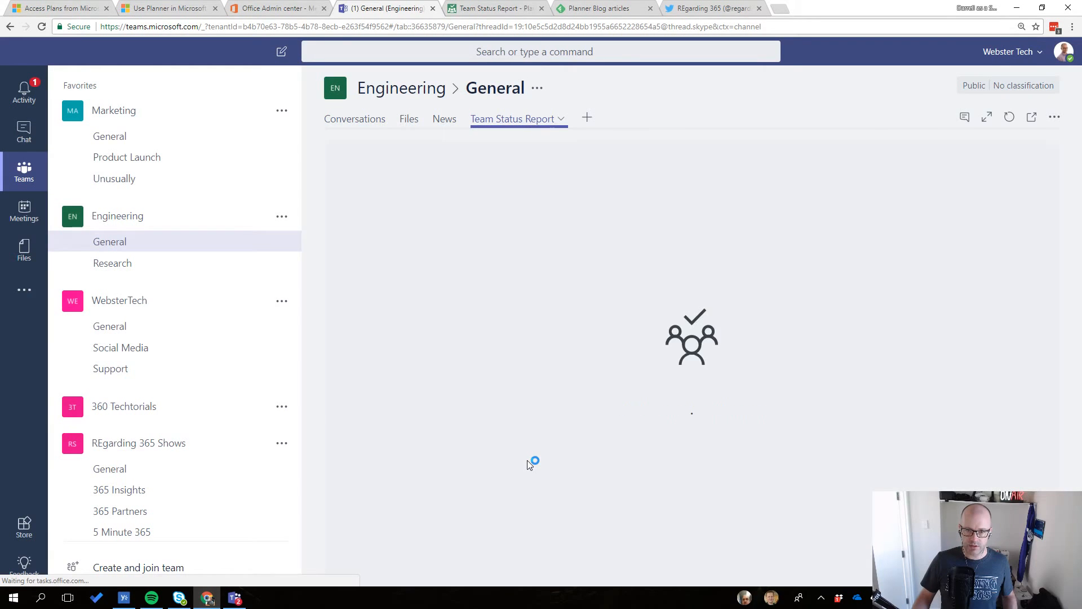
left_click(512, 119)
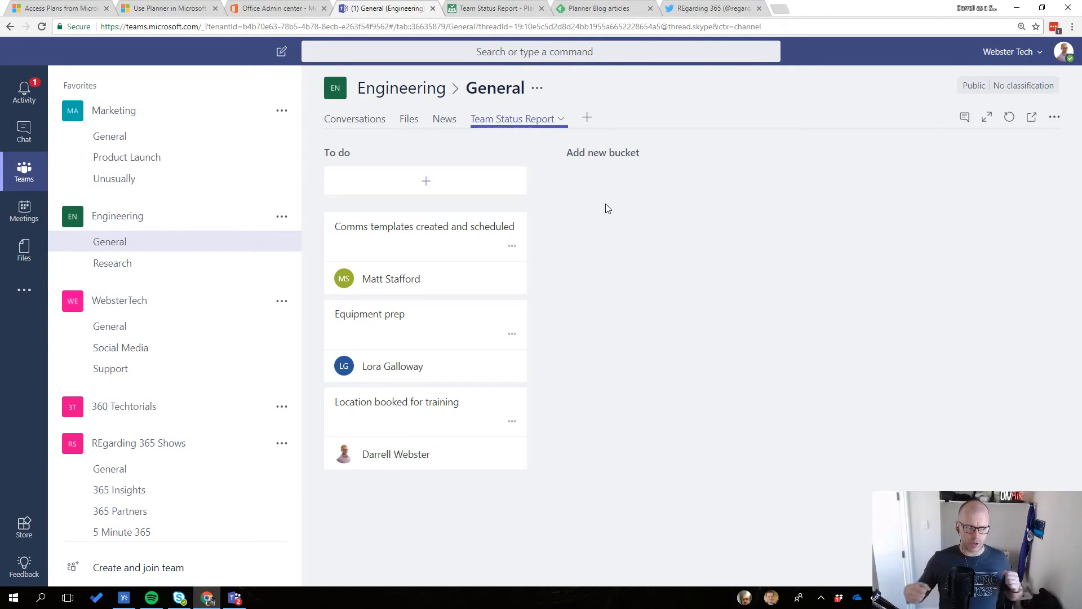
mouse_move(493, 8)
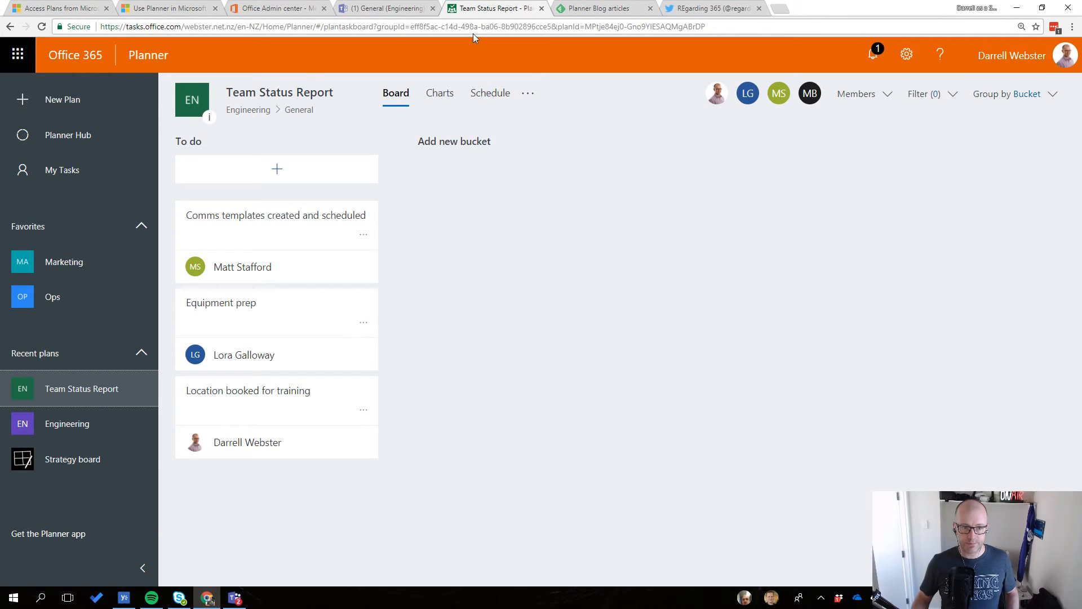
mouse_move(97, 392)
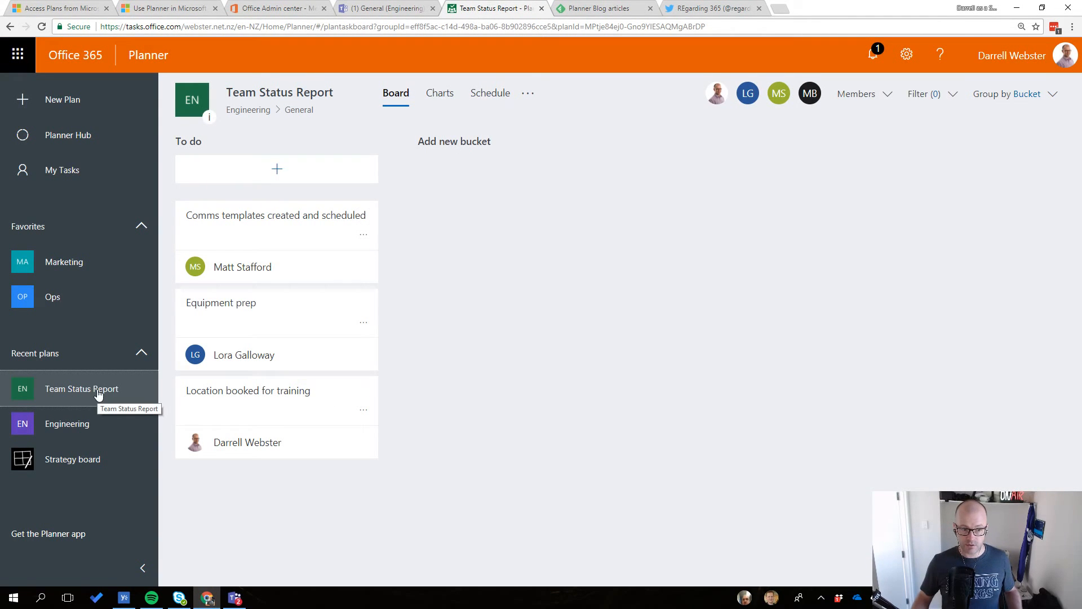
mouse_move(344, 161)
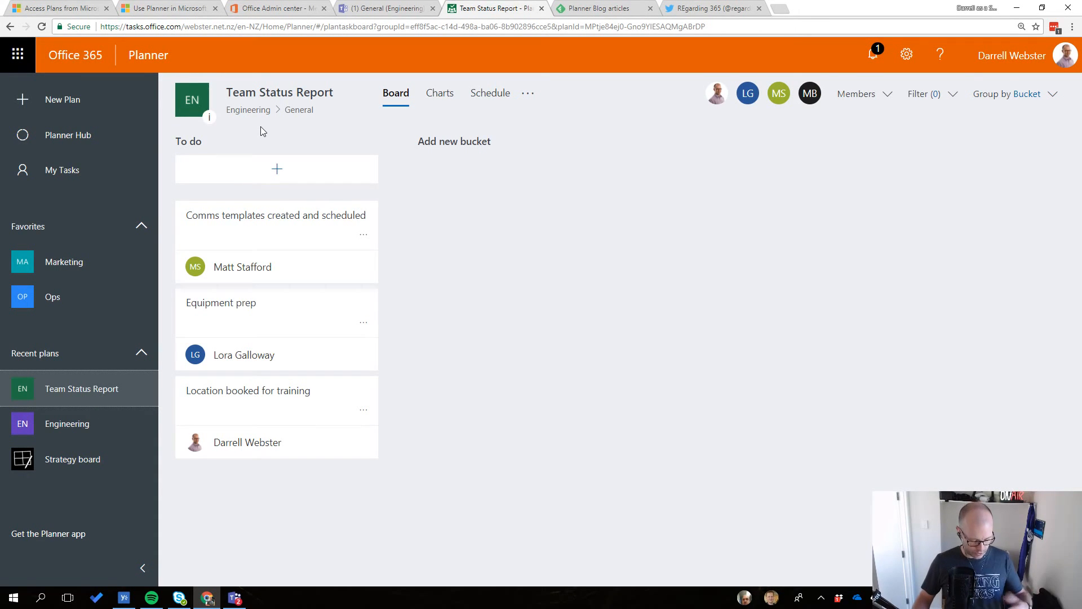
mouse_move(274, 121)
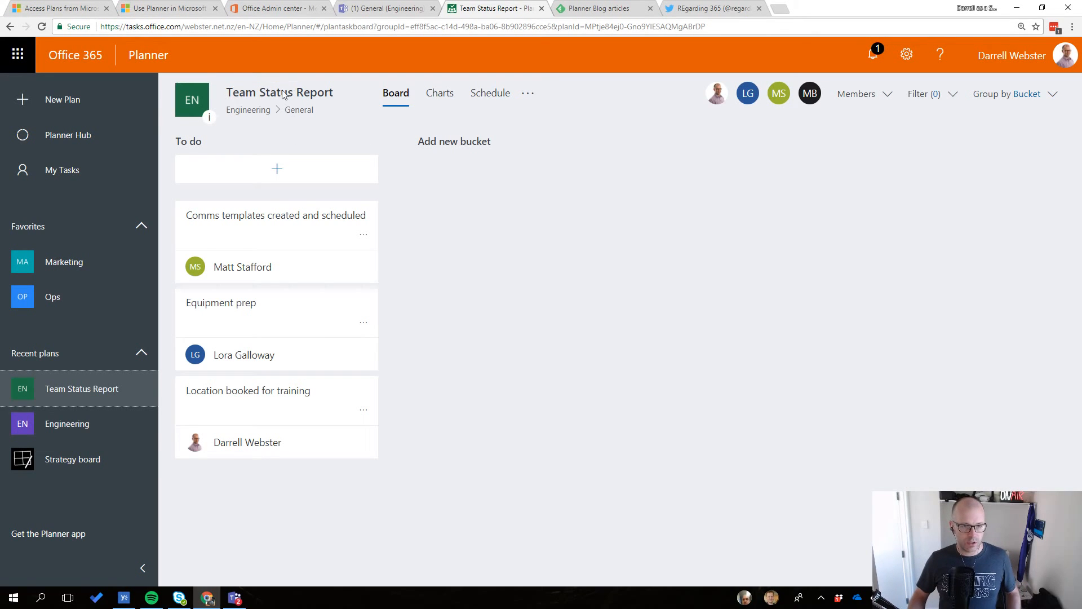
mouse_move(328, 105)
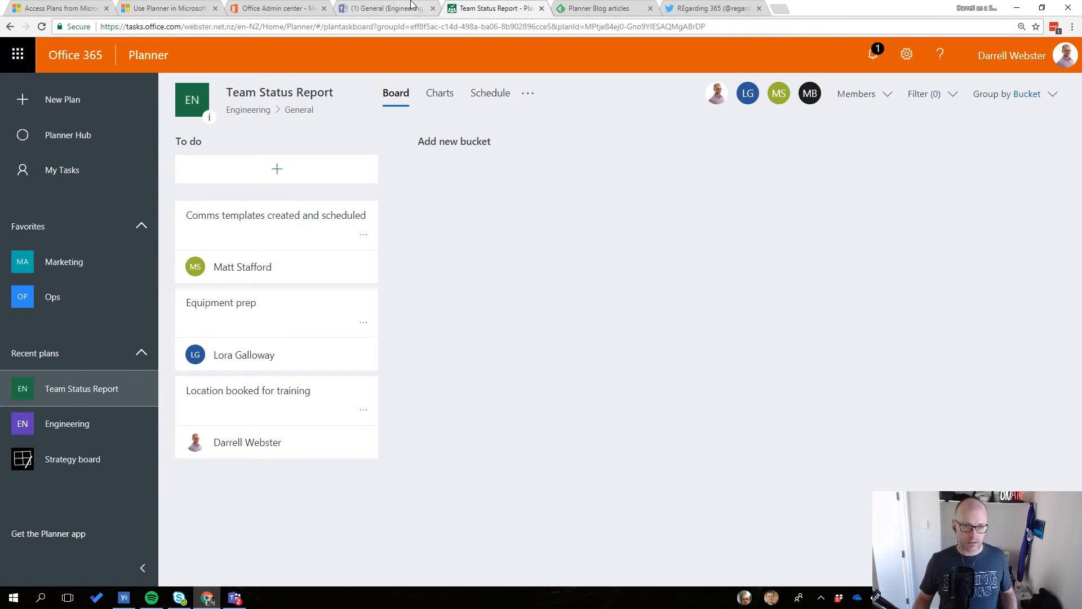
mouse_move(386, 8)
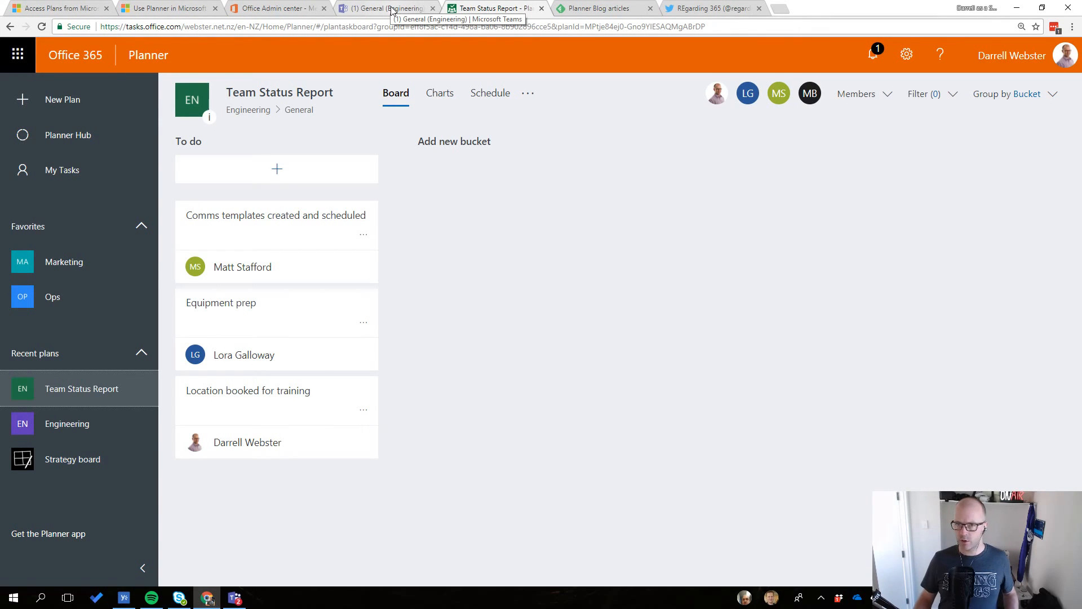
From the Teams tab, launch Team Status Report on the Planner website
left_click(385, 8)
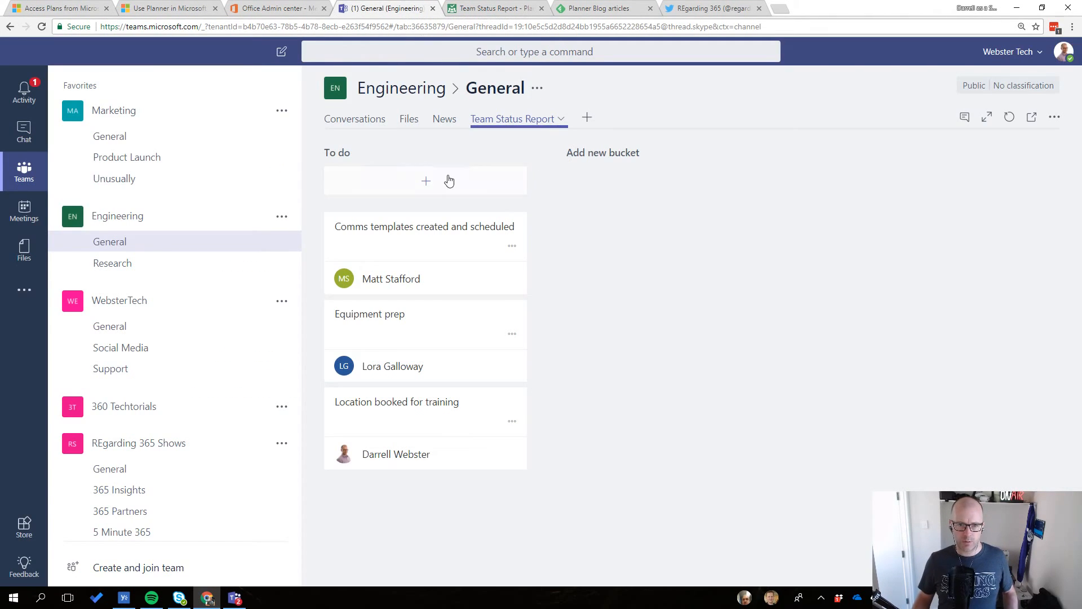
mouse_move(513, 227)
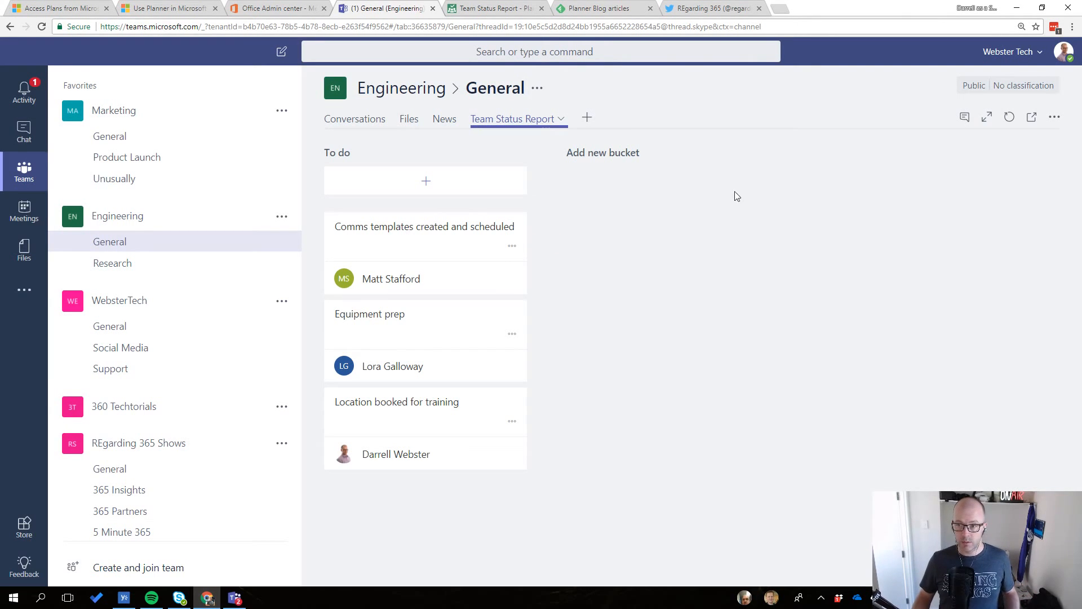
mouse_move(1033, 116)
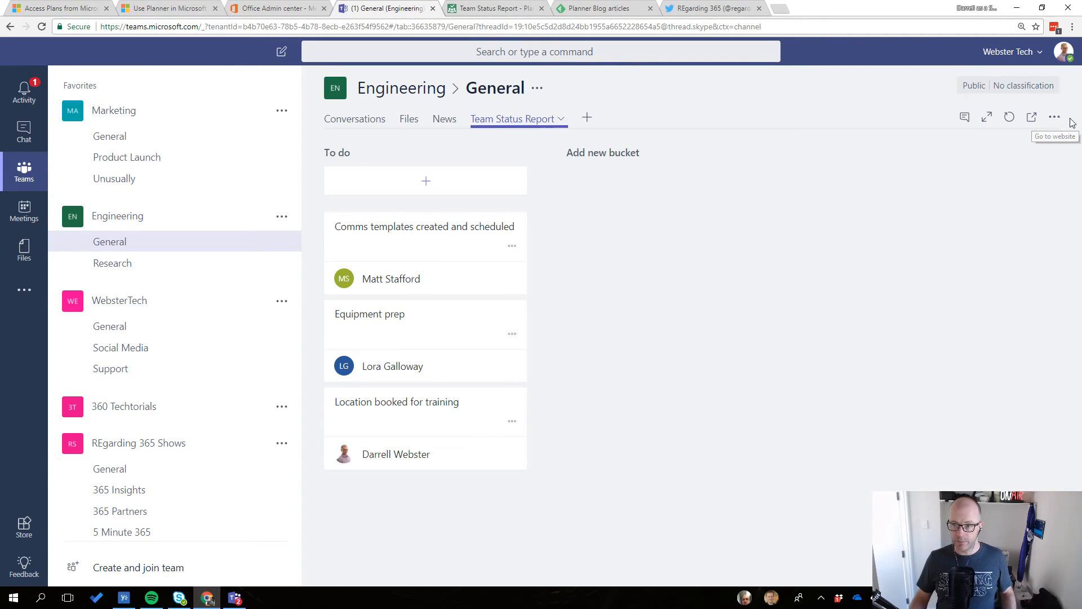
left_click(1056, 116)
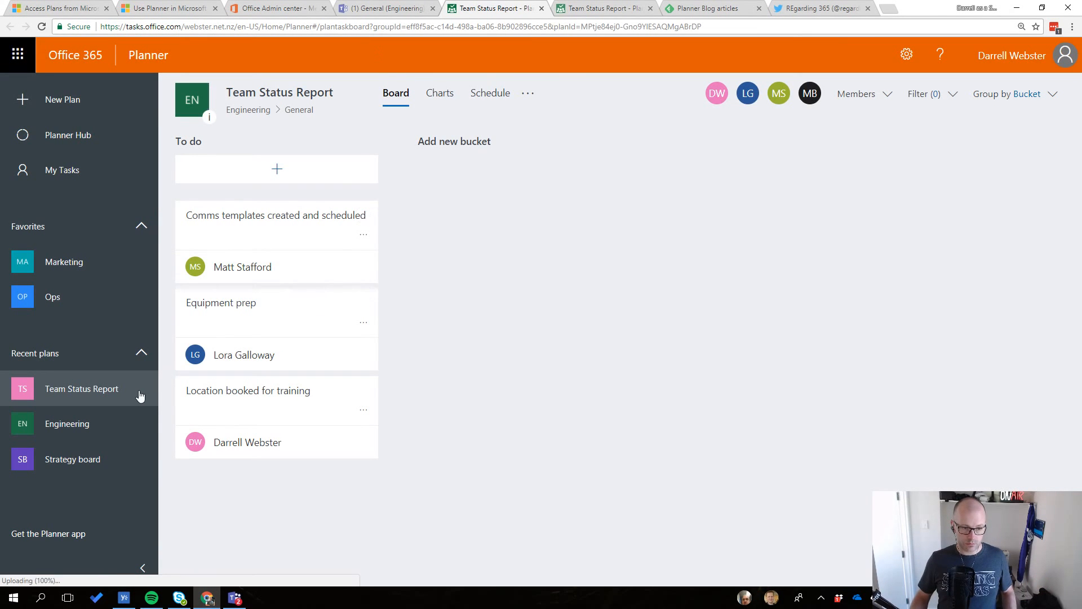
left_click(604, 8)
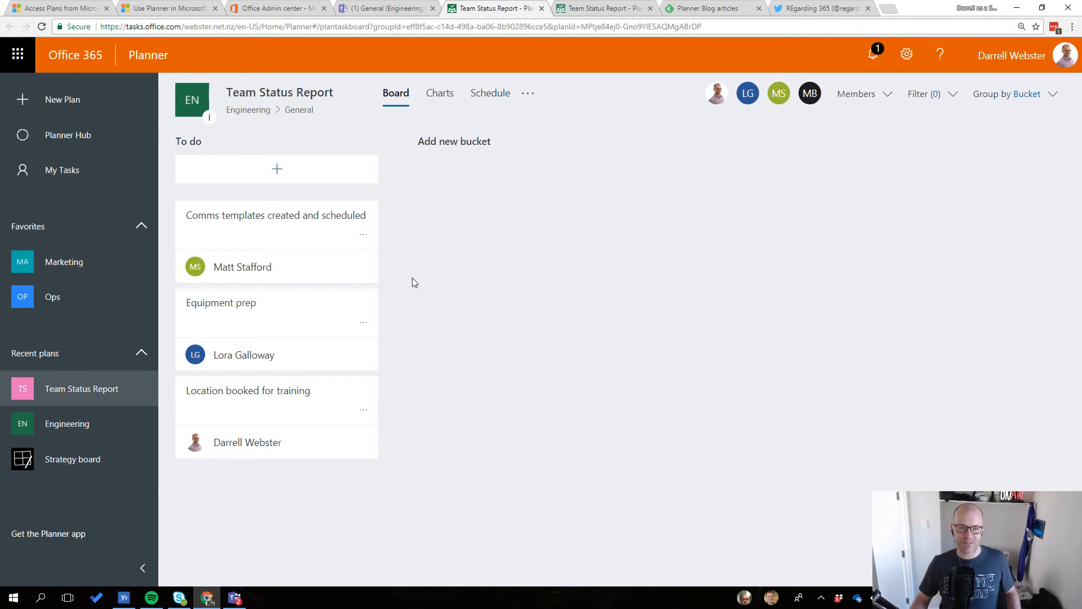
mouse_move(447, 321)
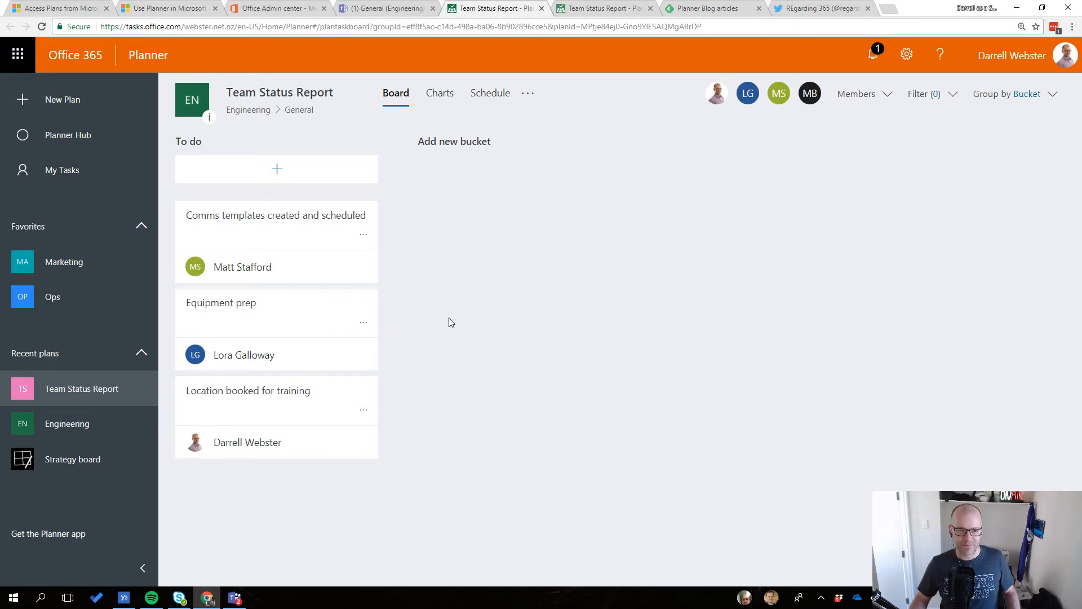
mouse_move(587, 146)
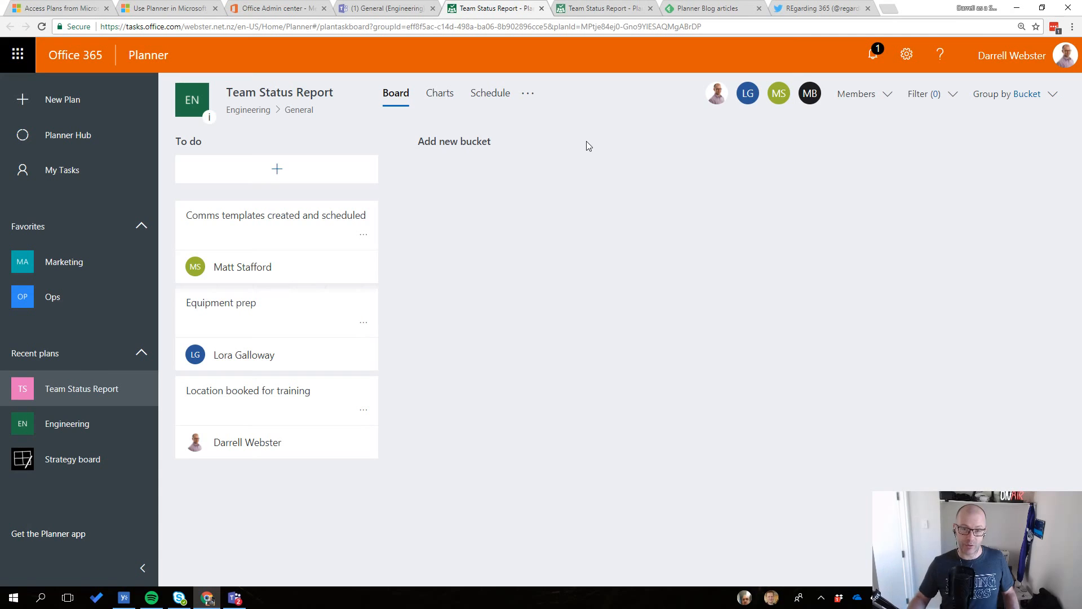
left_click(439, 92)
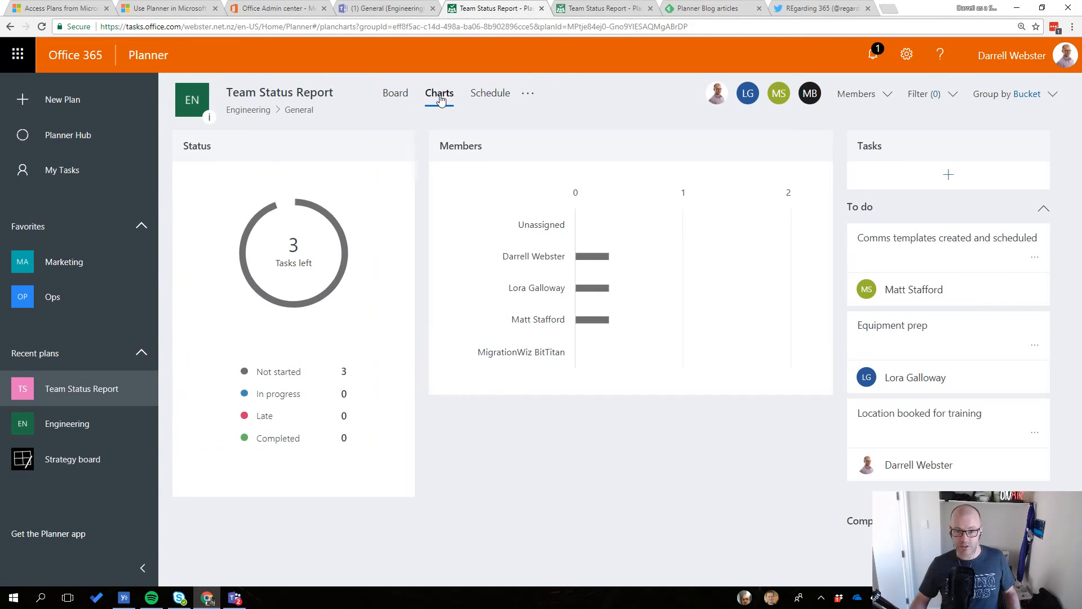
mouse_move(582, 276)
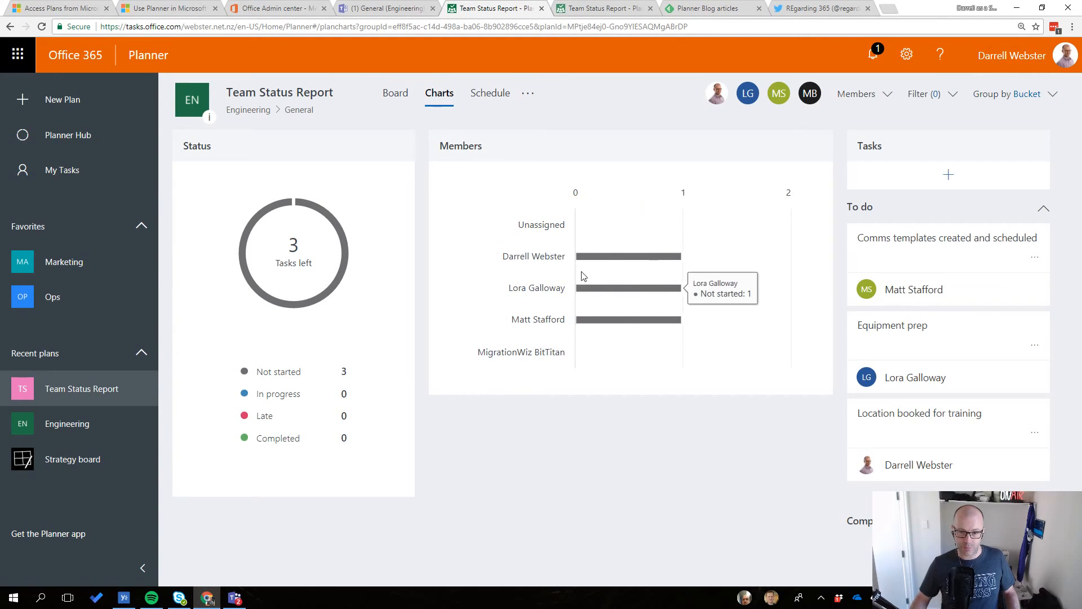
left_click(490, 94)
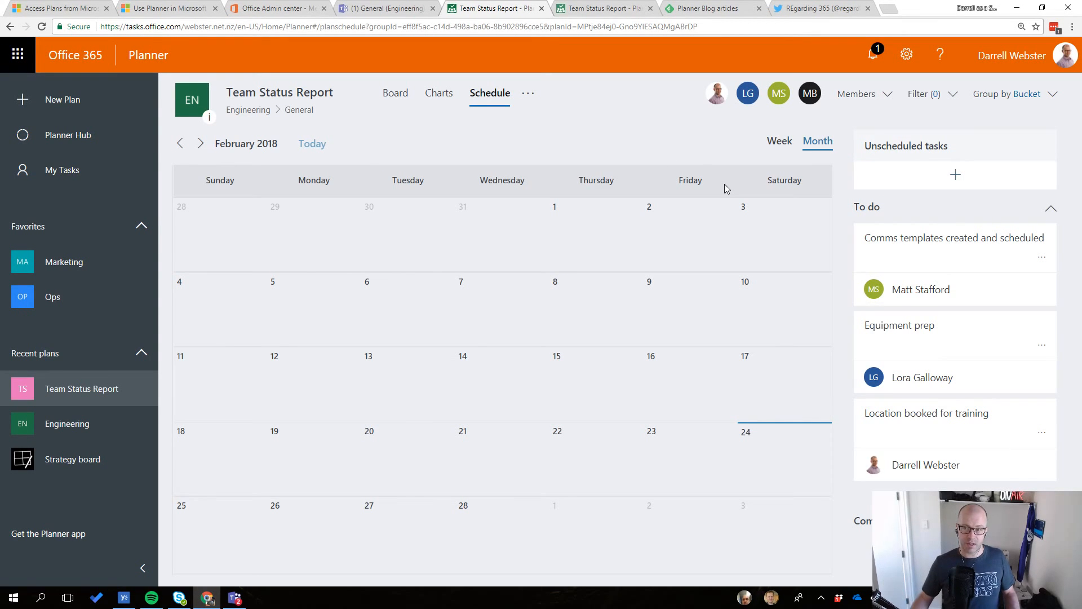
left_click(395, 92)
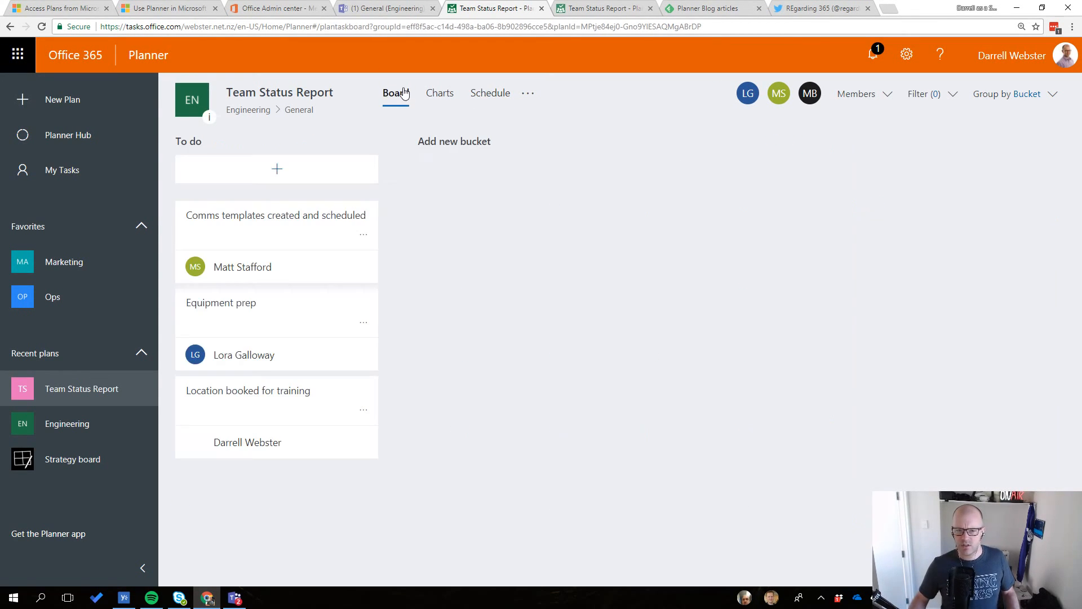
Add the In progress bucket holding Equipment prep and confirm it on the Planner website
left_click(455, 141)
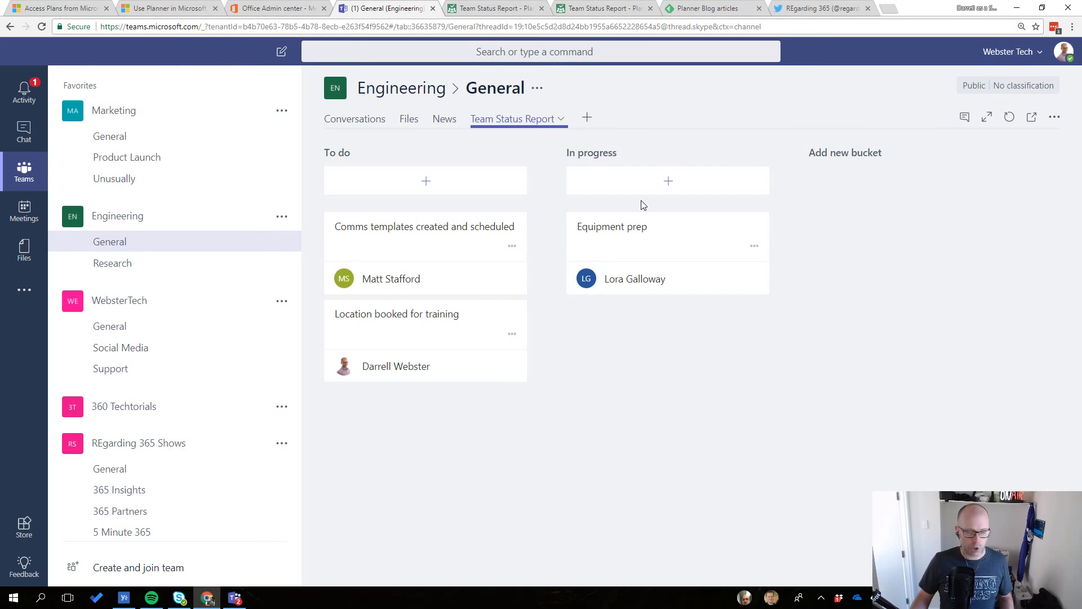
left_click(495, 8)
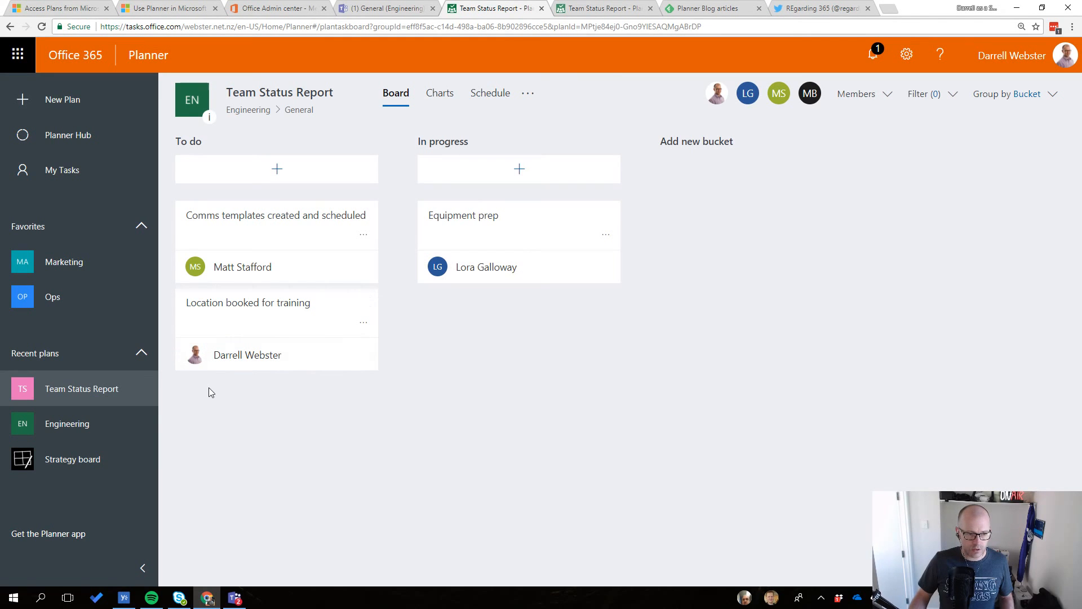
mouse_move(214, 391)
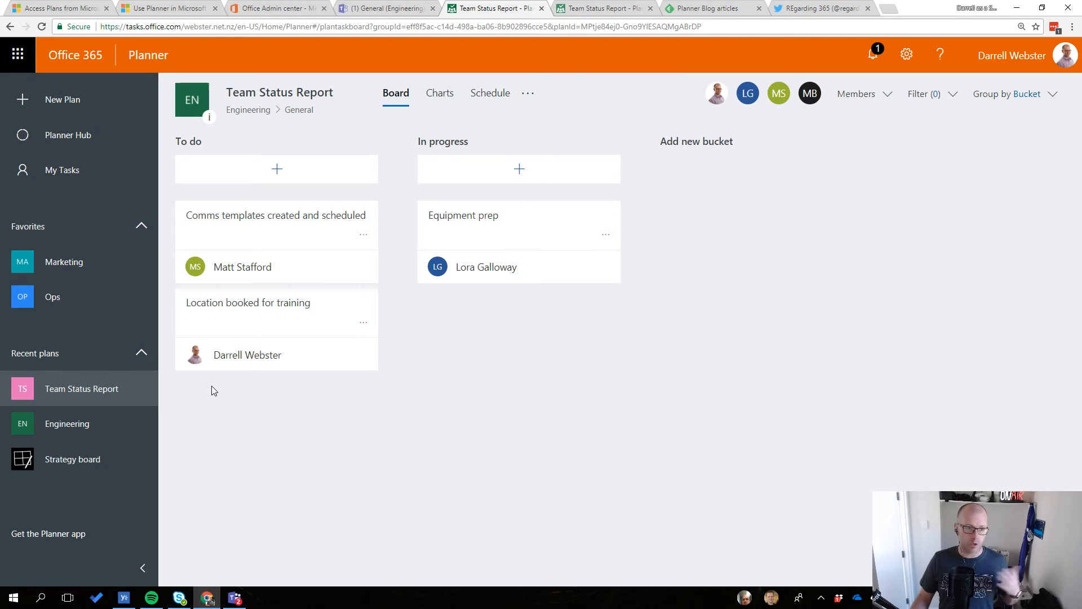
mouse_move(141, 227)
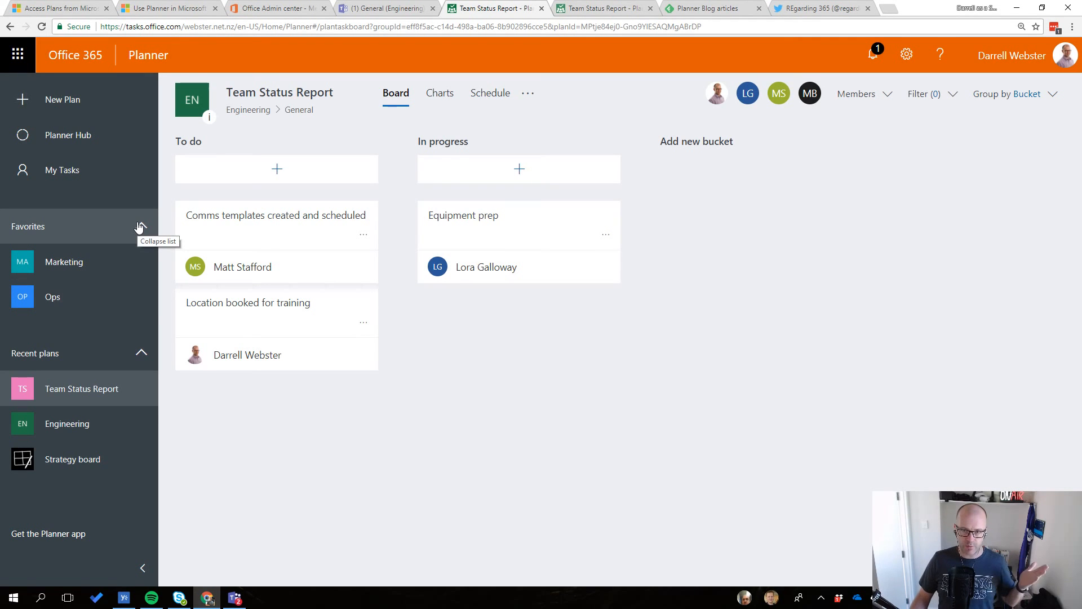
mouse_move(81, 185)
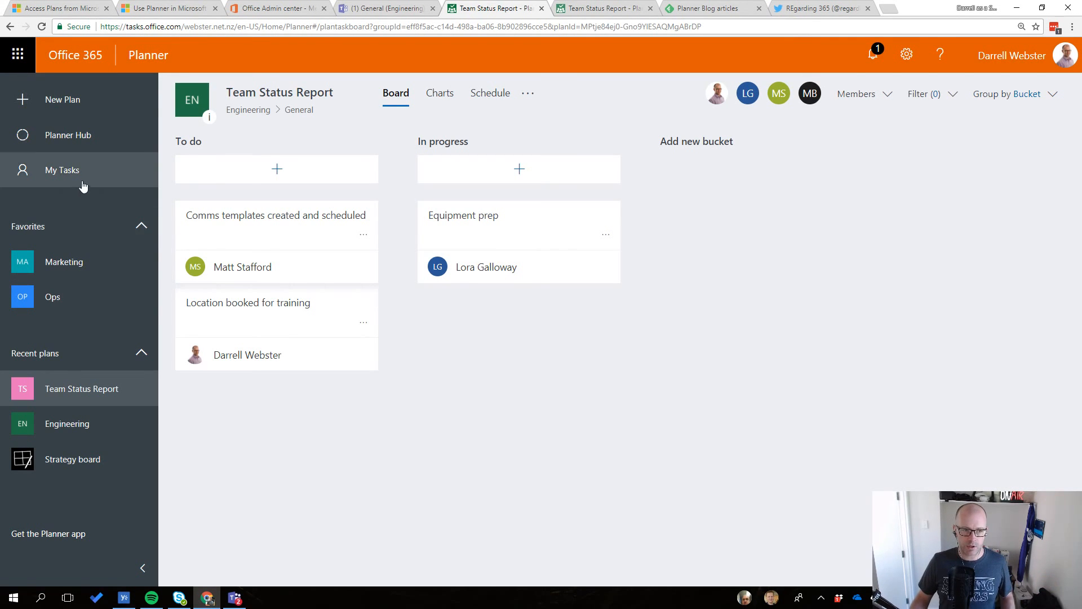
mouse_move(63, 176)
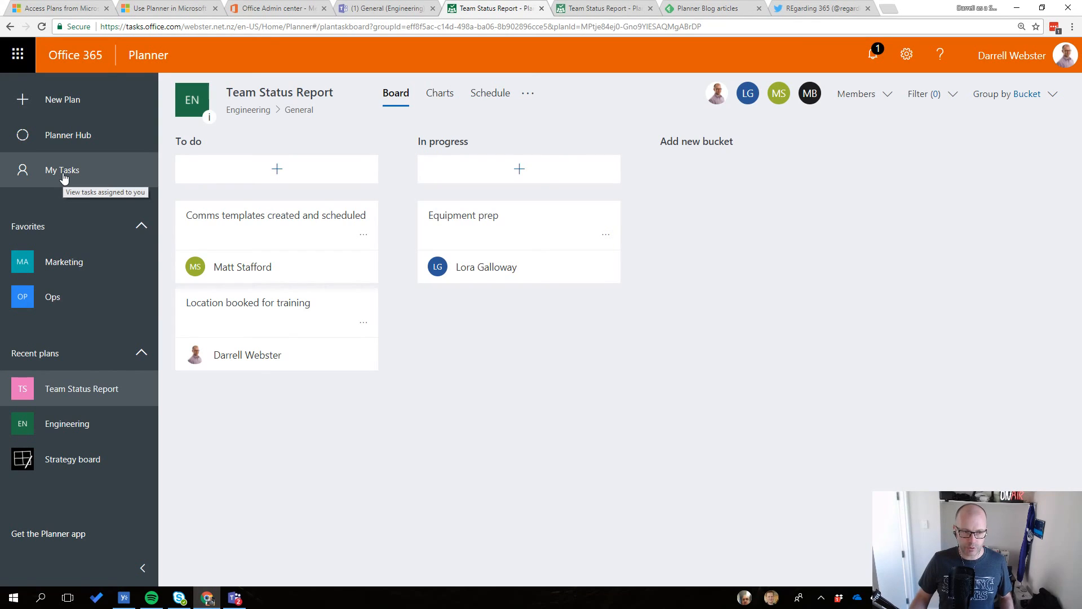
View My Tasks across plans, including Location booked for training, checking the Team Status Report board between
left_click(62, 170)
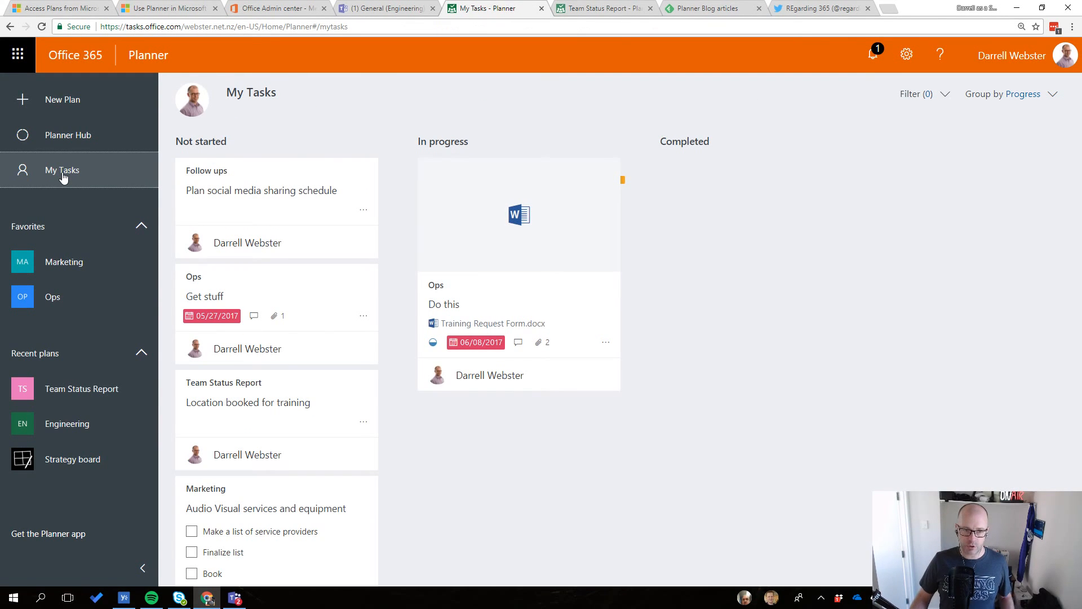
mouse_move(63, 262)
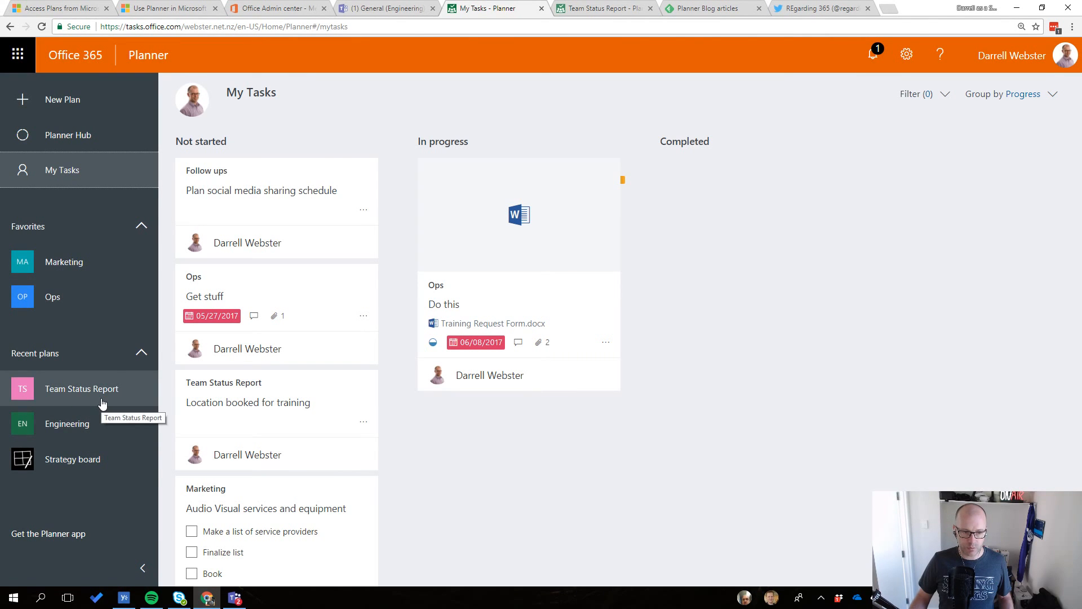
left_click(81, 389)
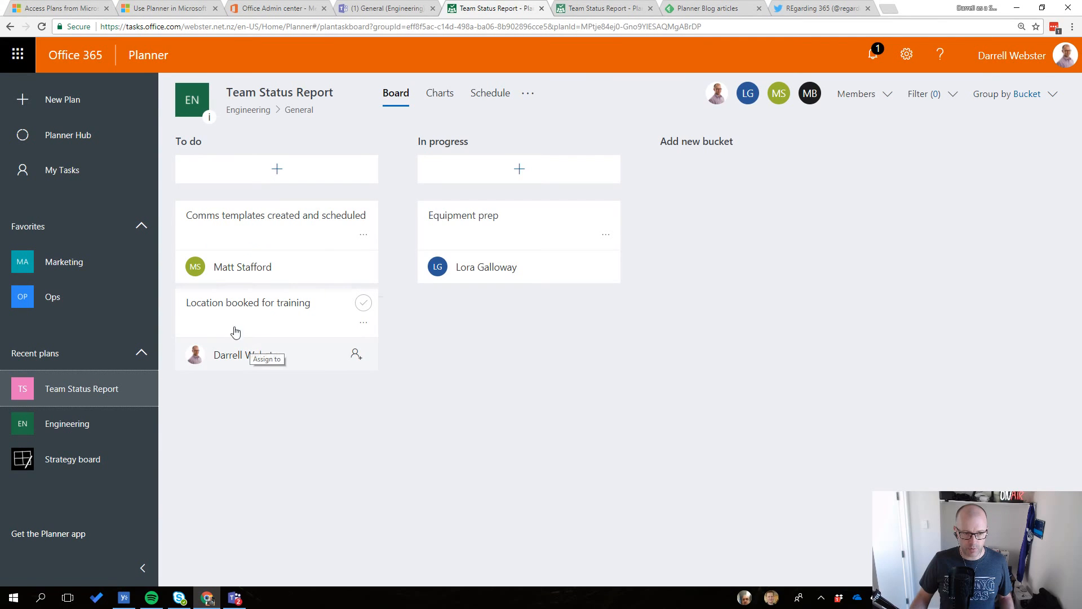
left_click(62, 170)
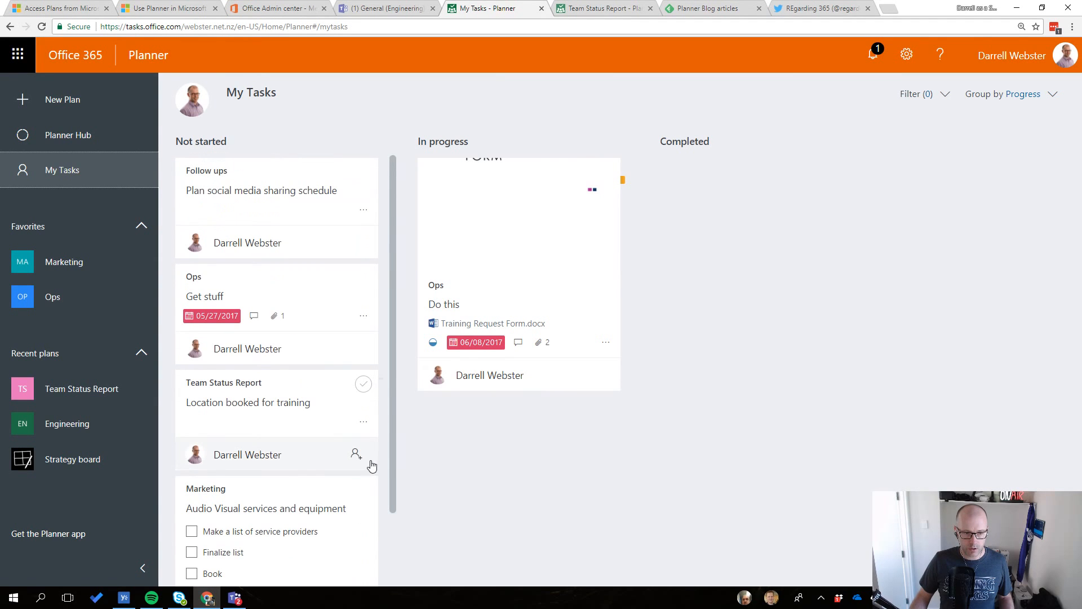
scroll("down", 3)
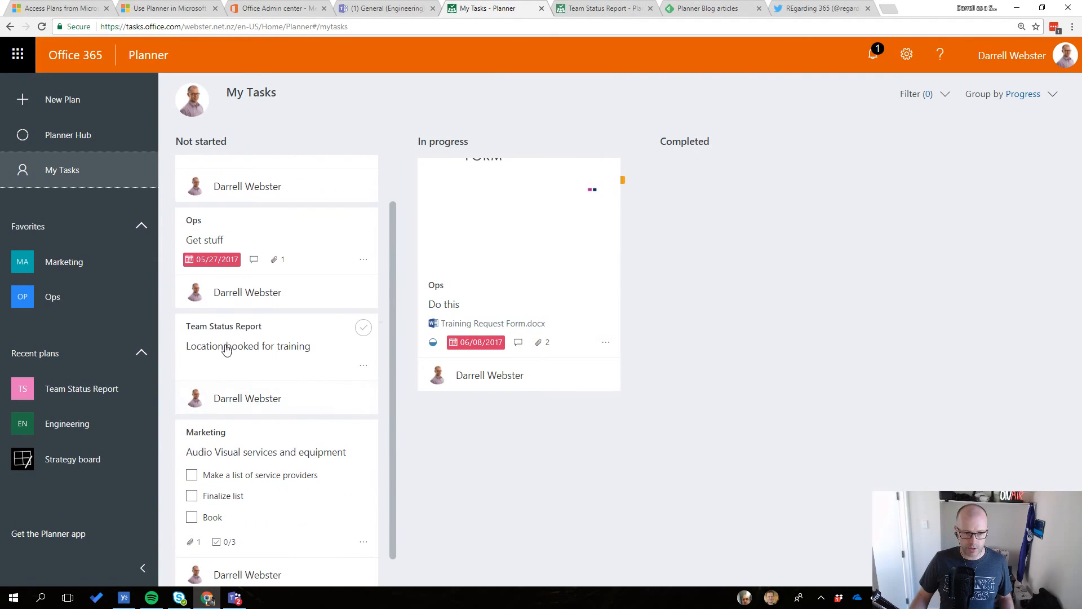
mouse_move(266, 341)
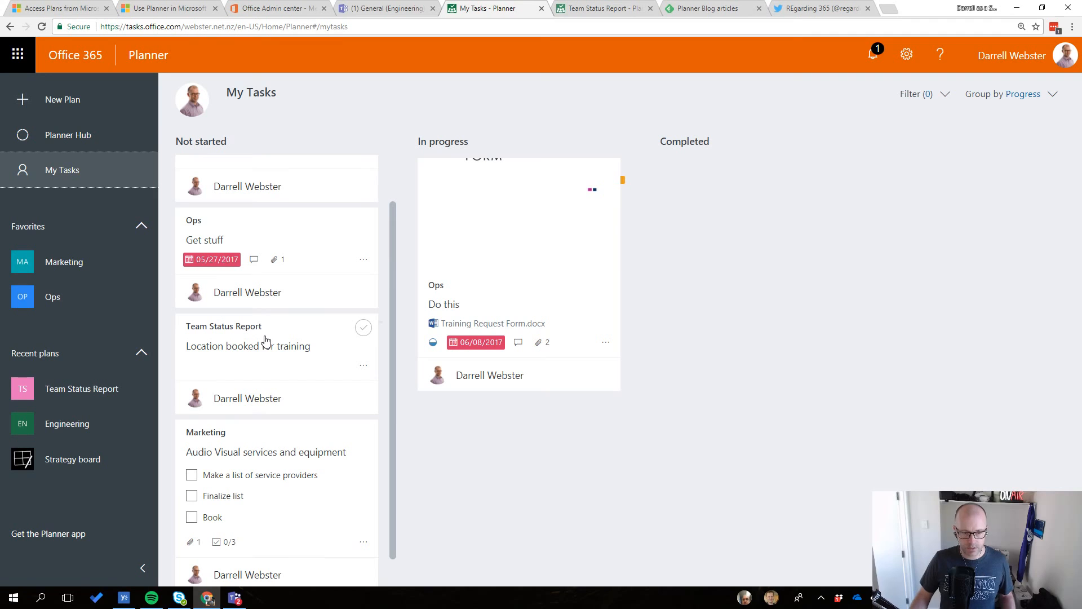